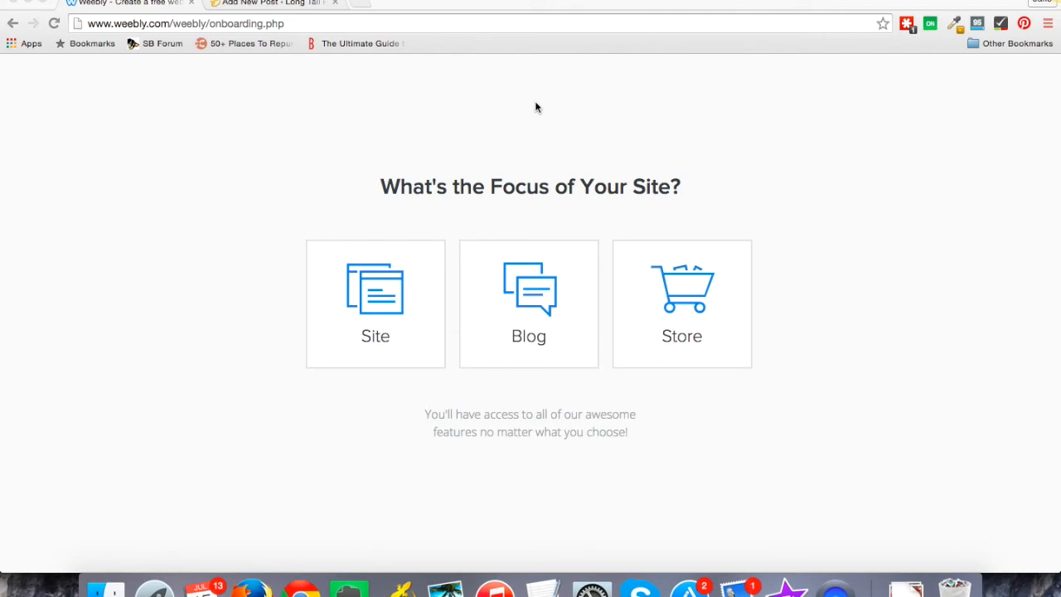
mouse_move(442, 150)
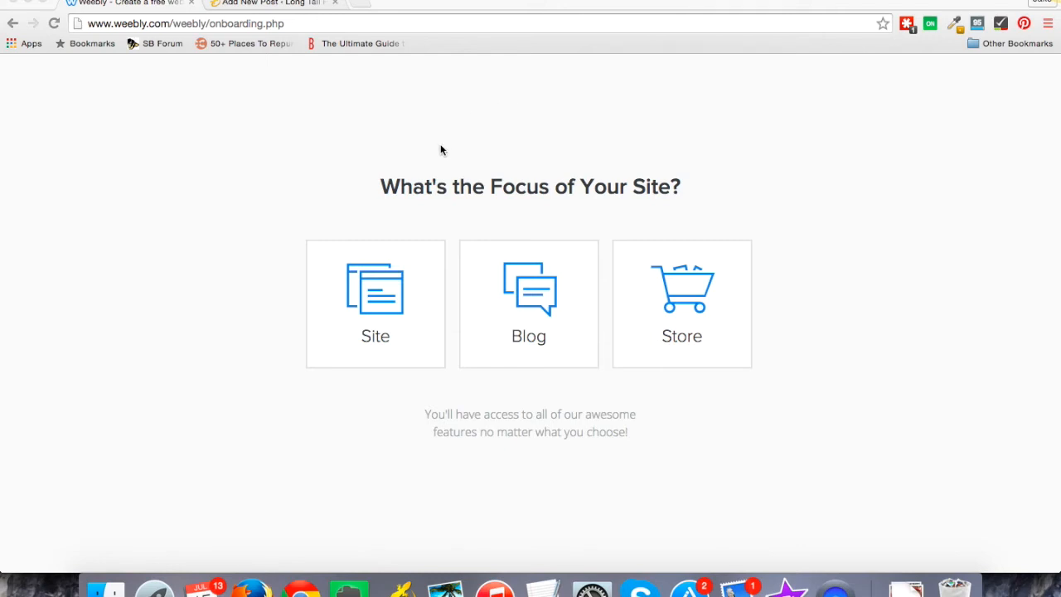
mouse_move(445, 139)
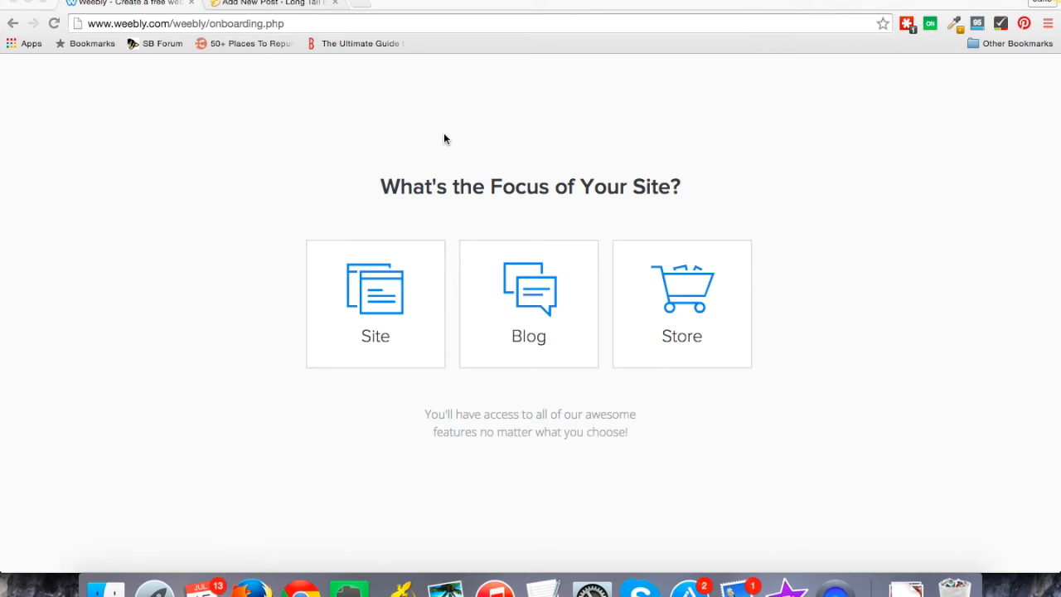
mouse_move(393, 280)
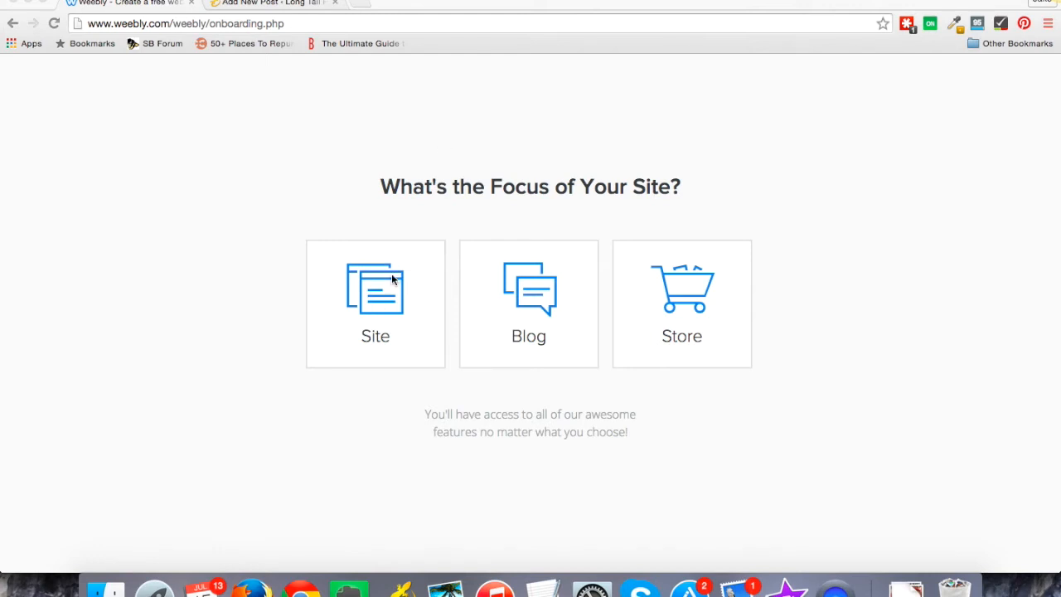
Choose Site as the website's focus to reach the theme gallery.
left_click(375, 299)
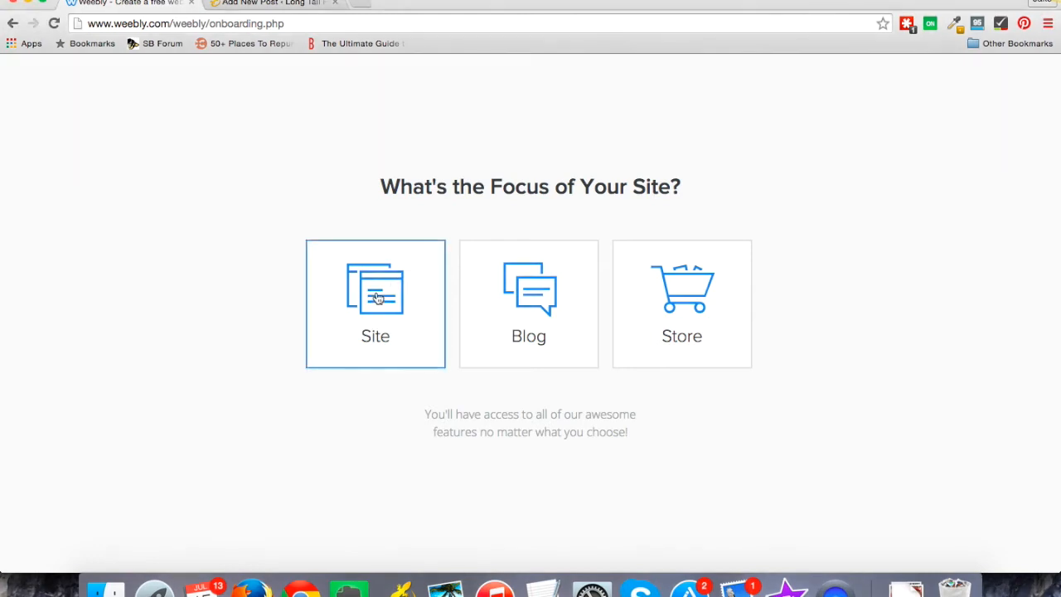
left_click(375, 301)
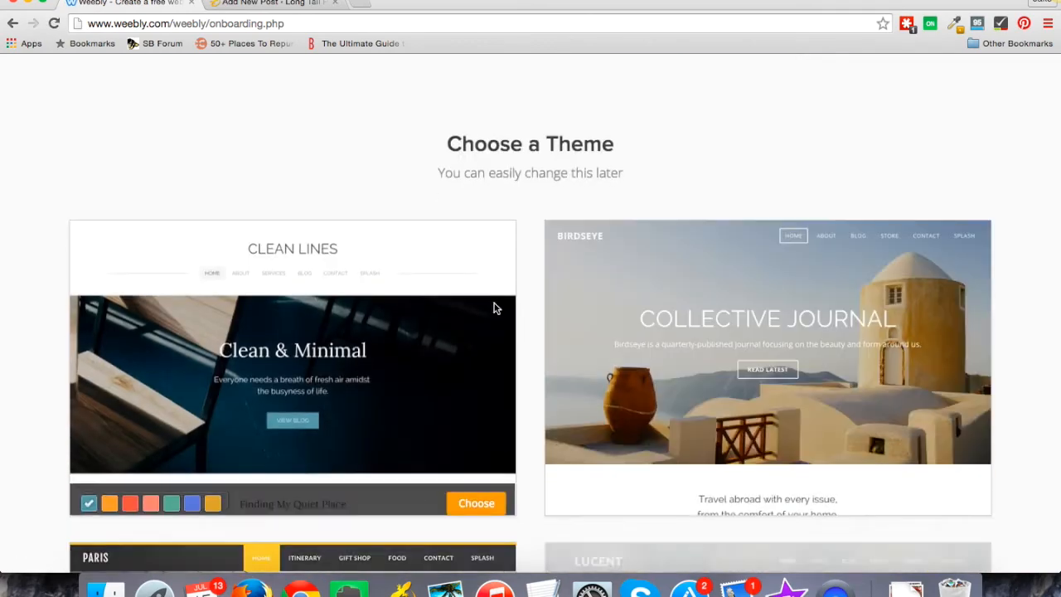
Browse the theme gallery and pick the Redux theme.
scroll("down", 3)
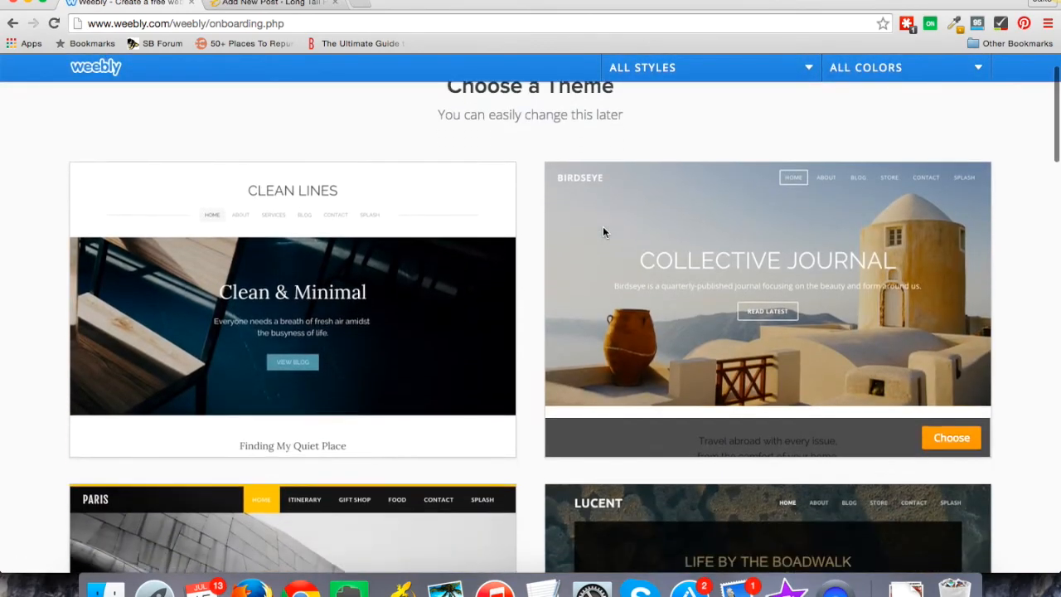
scroll("down", 3)
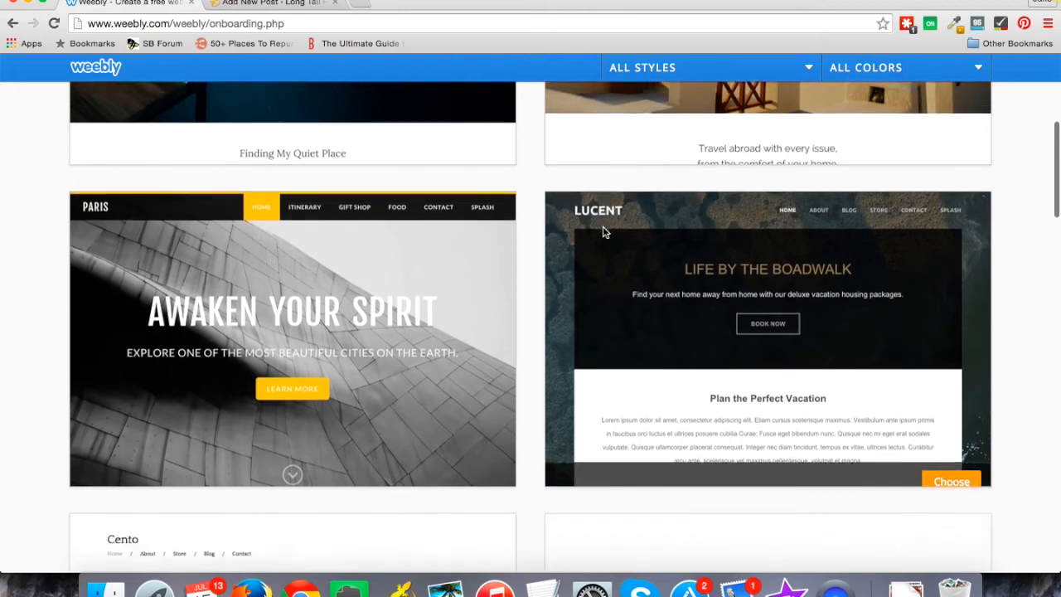
scroll("down", 3)
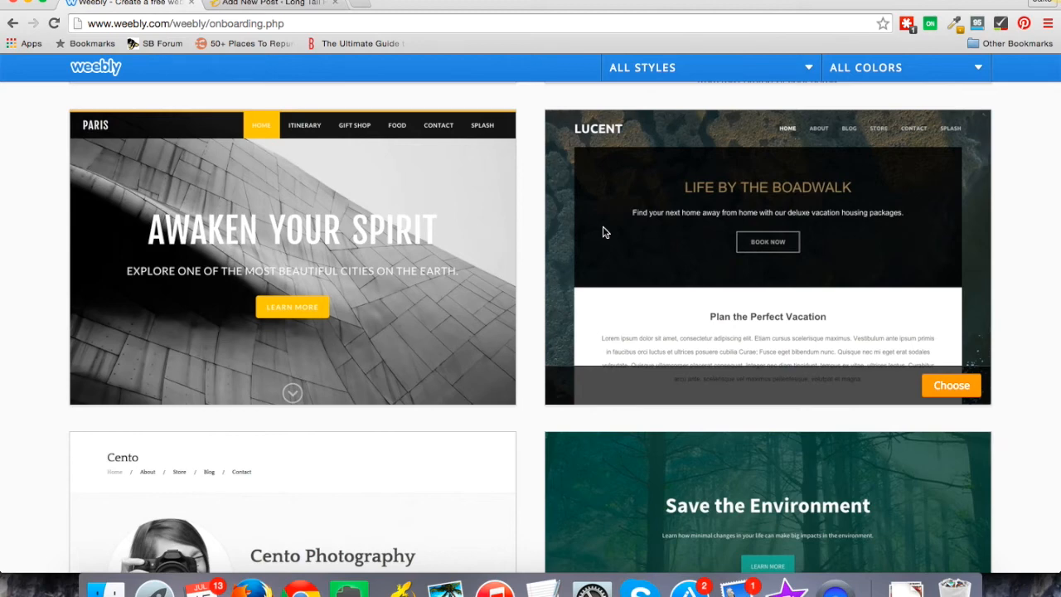
mouse_move(609, 273)
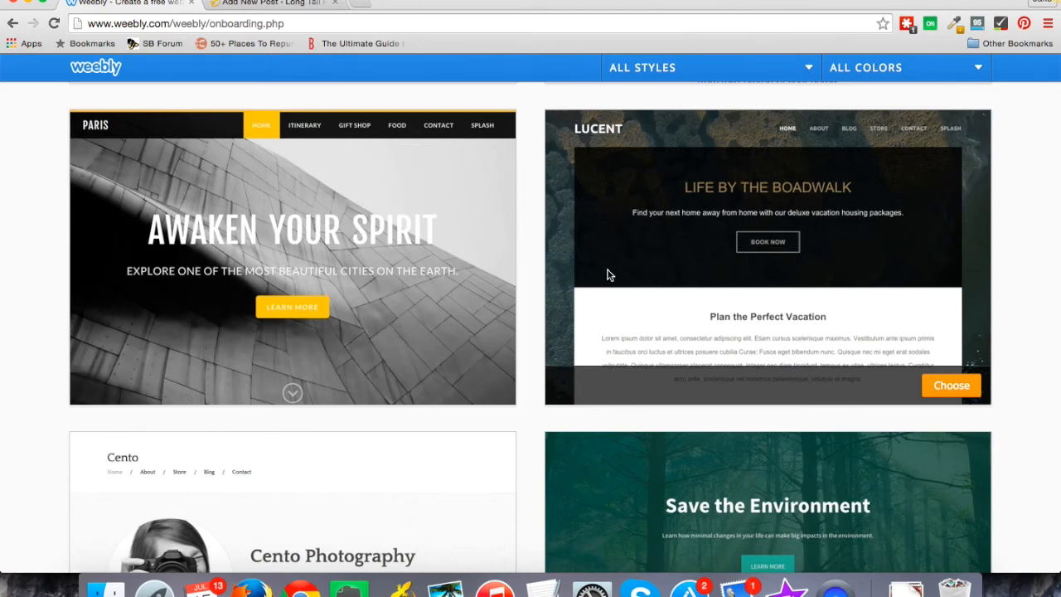
scroll("down", 3)
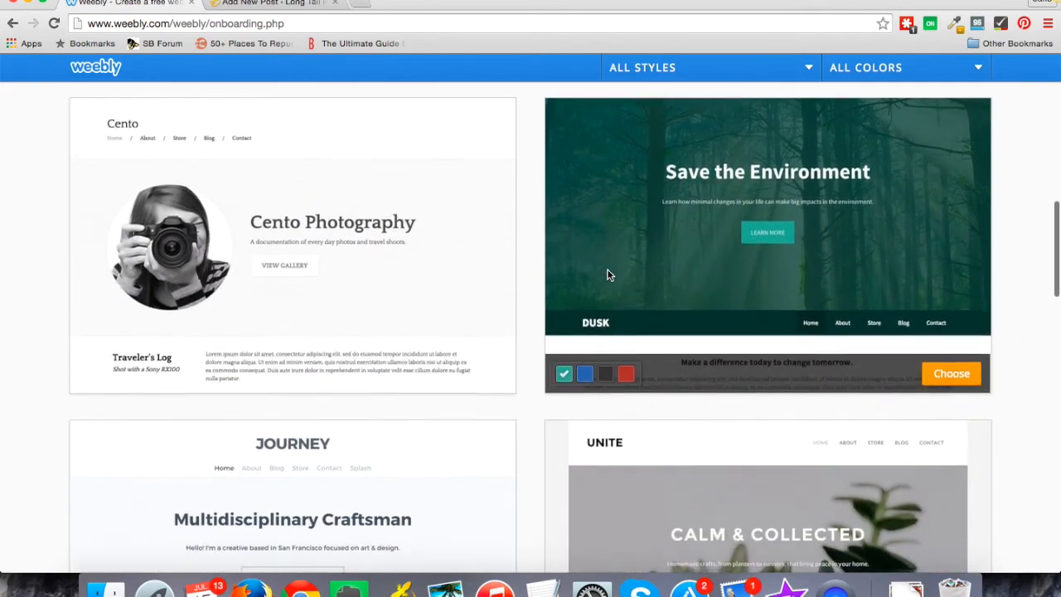
scroll("down", 3)
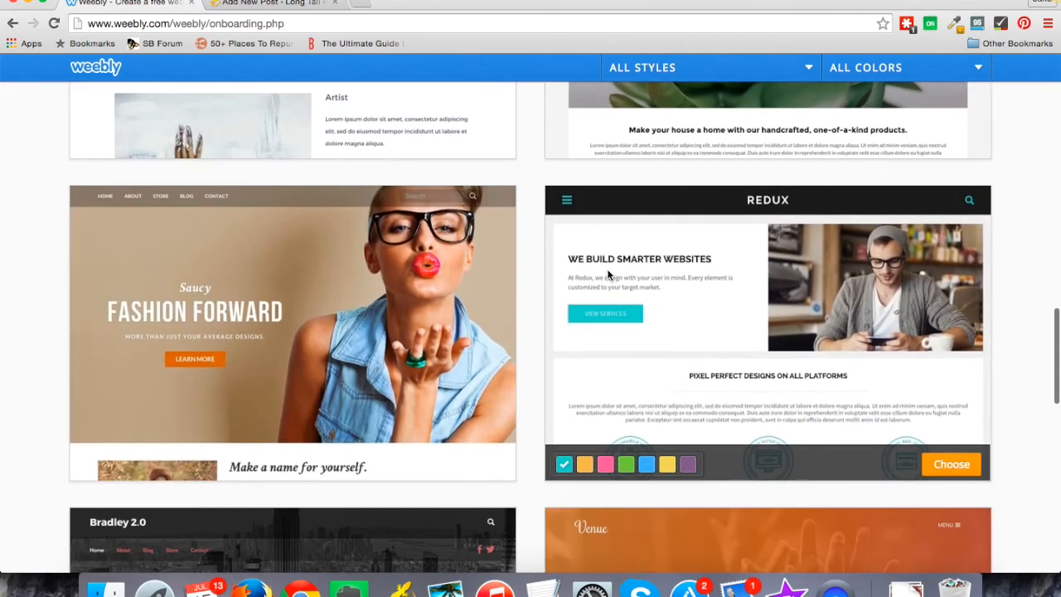
scroll("down", 3)
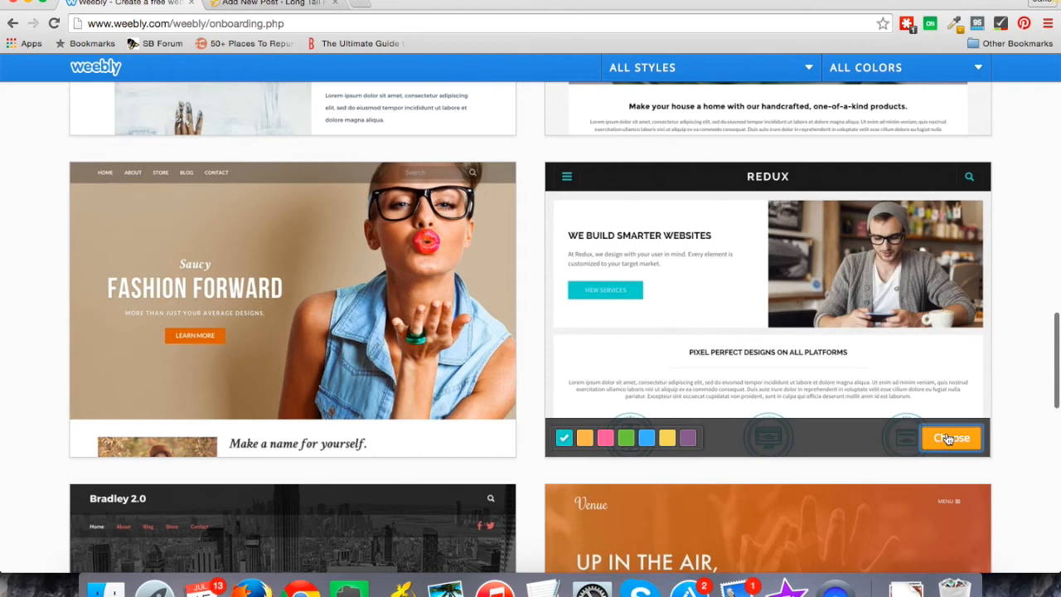
left_click(951, 437)
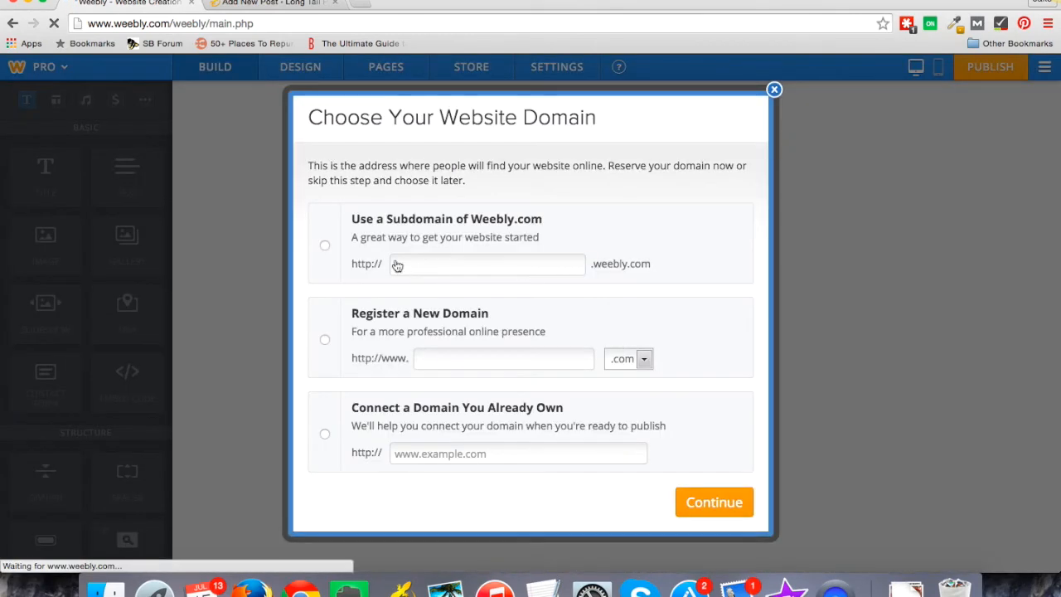
Choose a free Weebly subdomain, enter 'testing23234345', and confirm it.
left_click(324, 245)
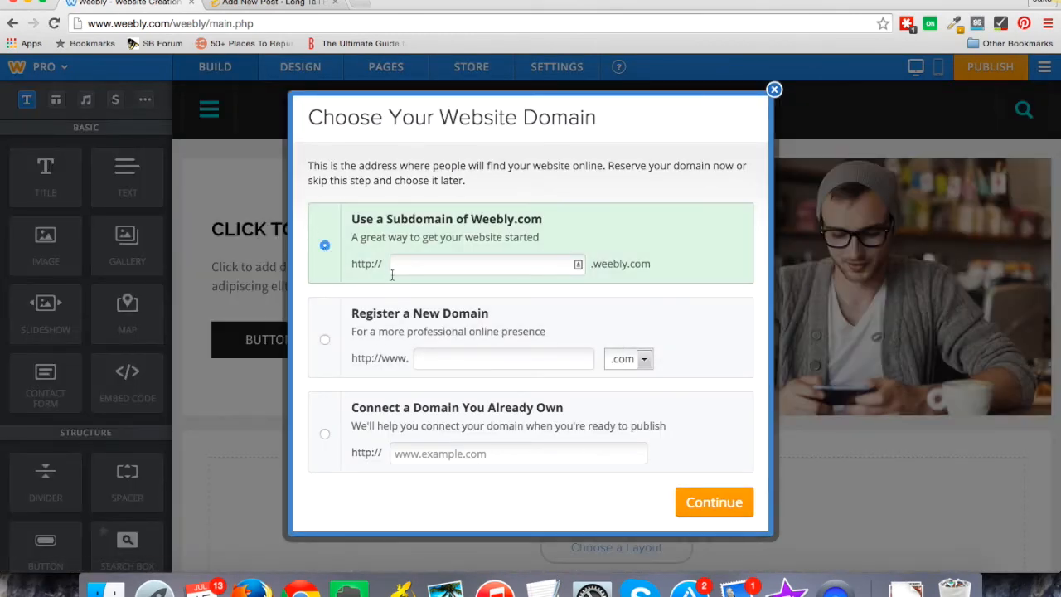
left_click(485, 264)
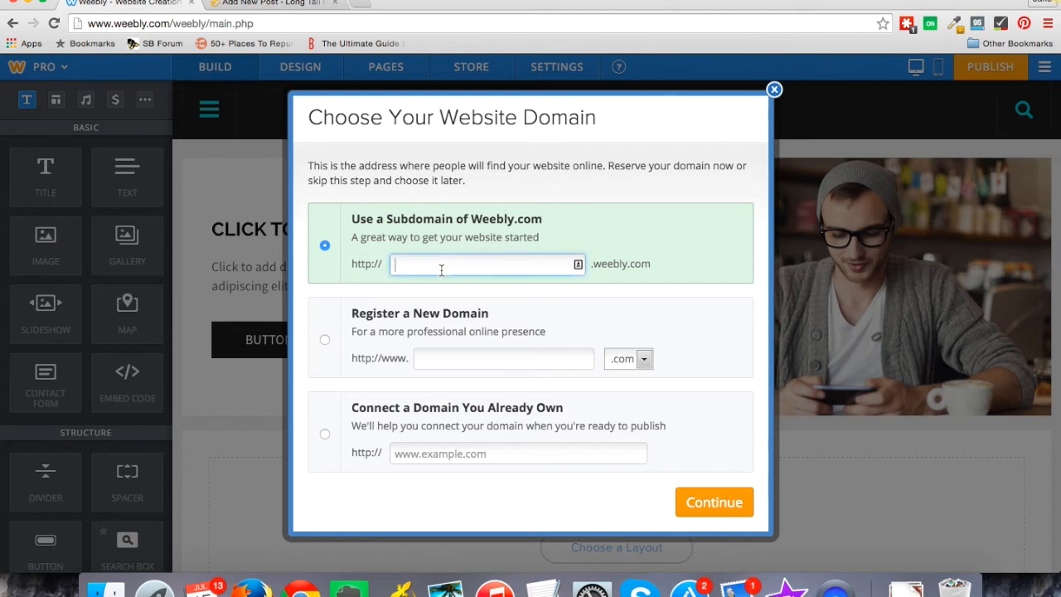
type("testing23234345")
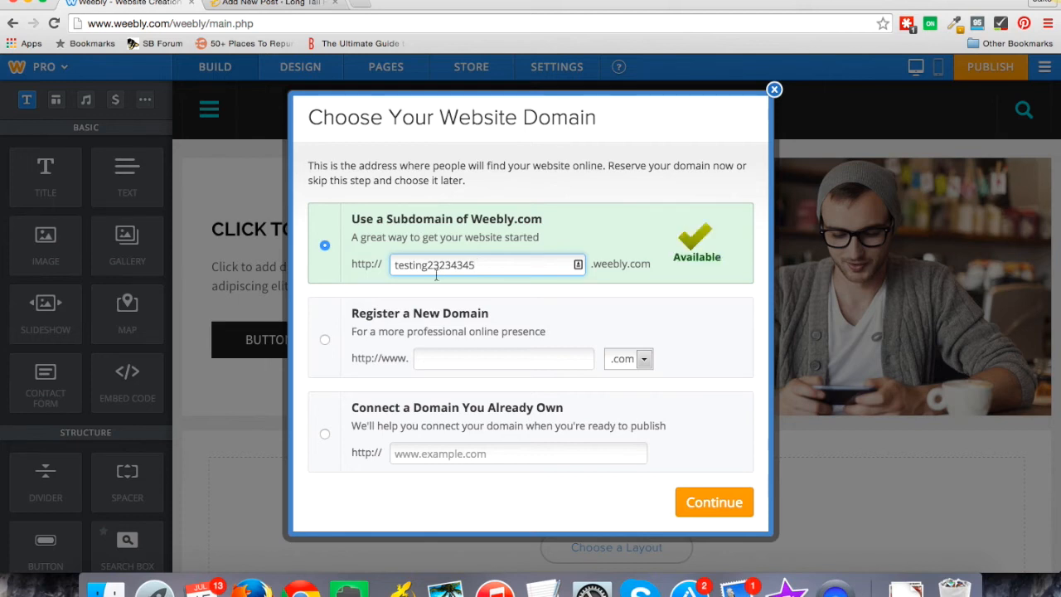
mouse_move(674, 282)
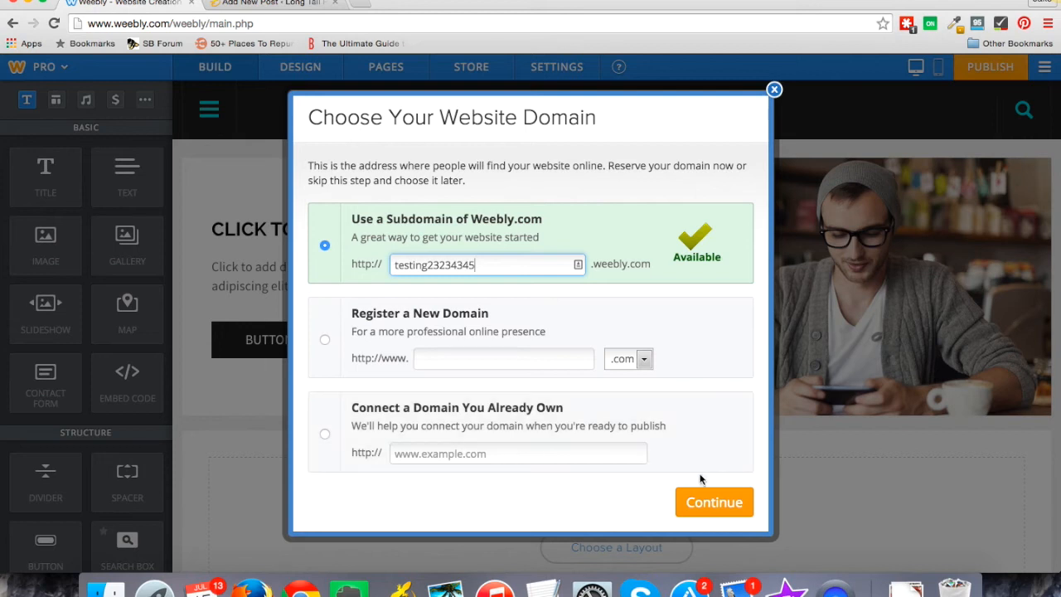
mouse_move(713, 507)
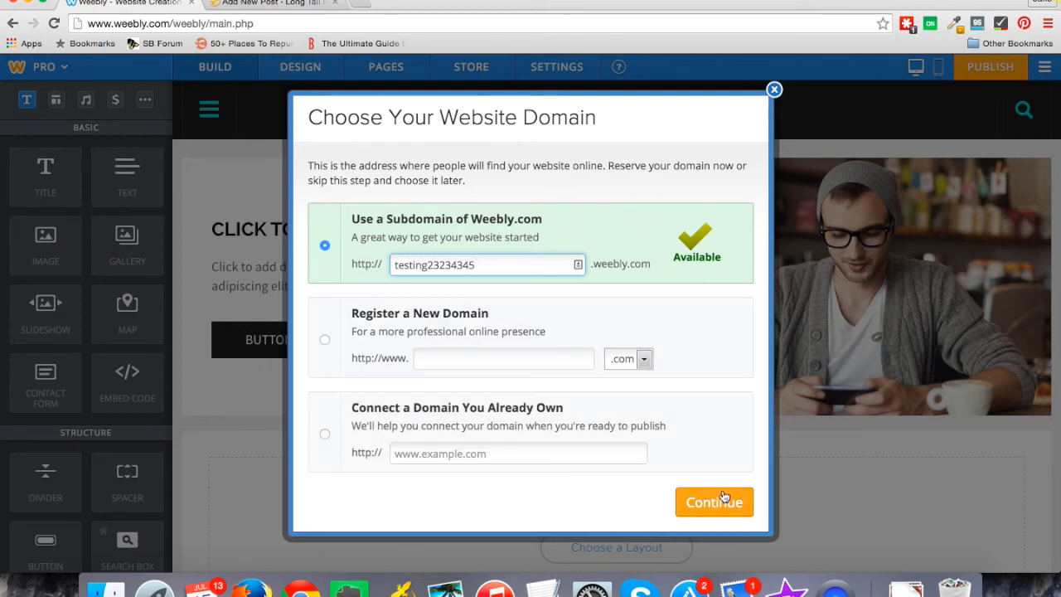
left_click(714, 502)
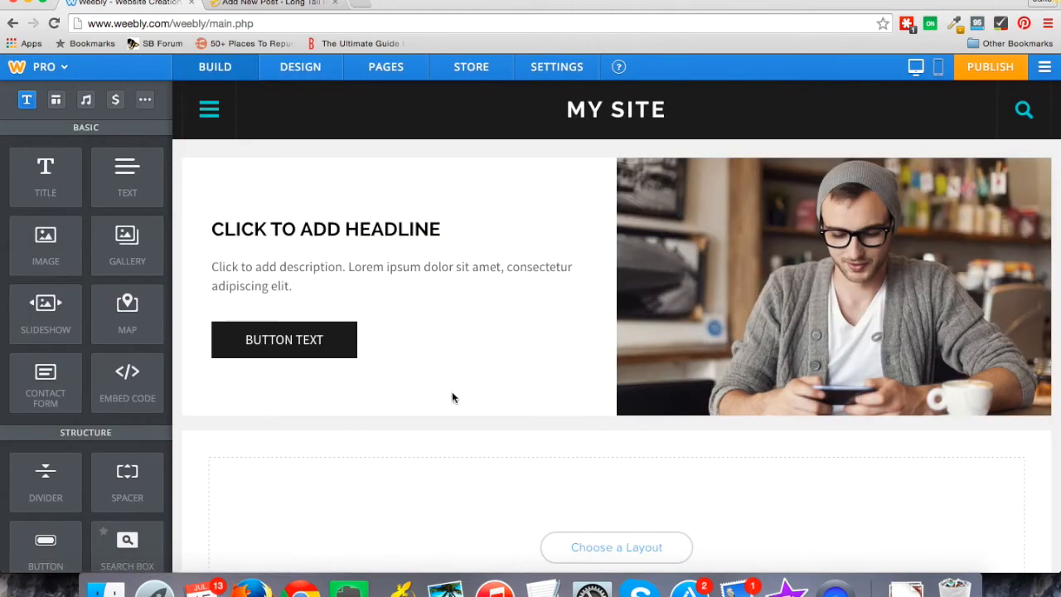
Drop an Image element into the empty section and caption it 'Test'.
scroll("down", 3)
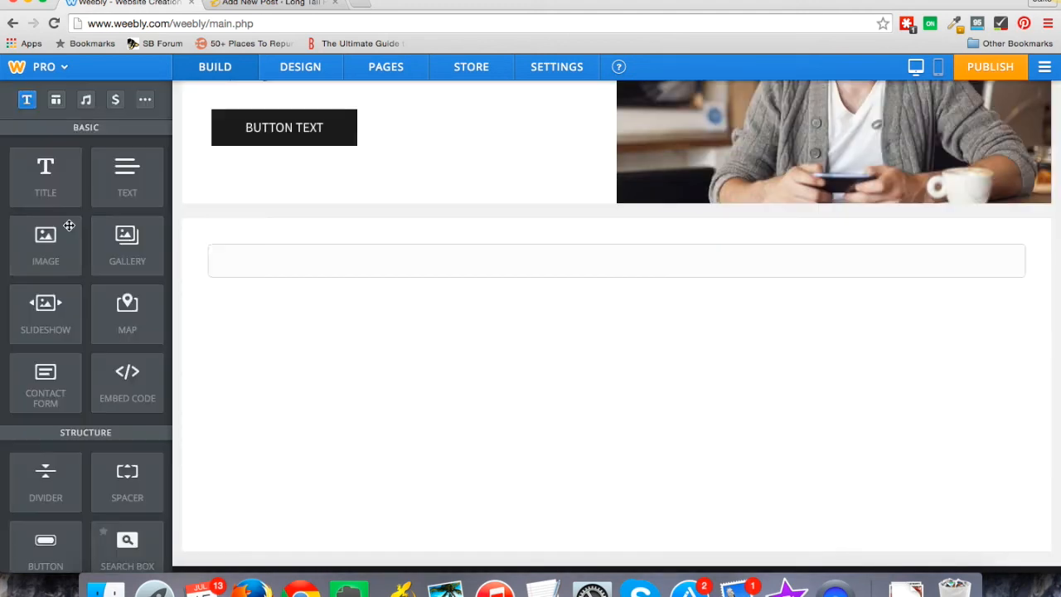
left_click_drag(46, 166, 286, 261)
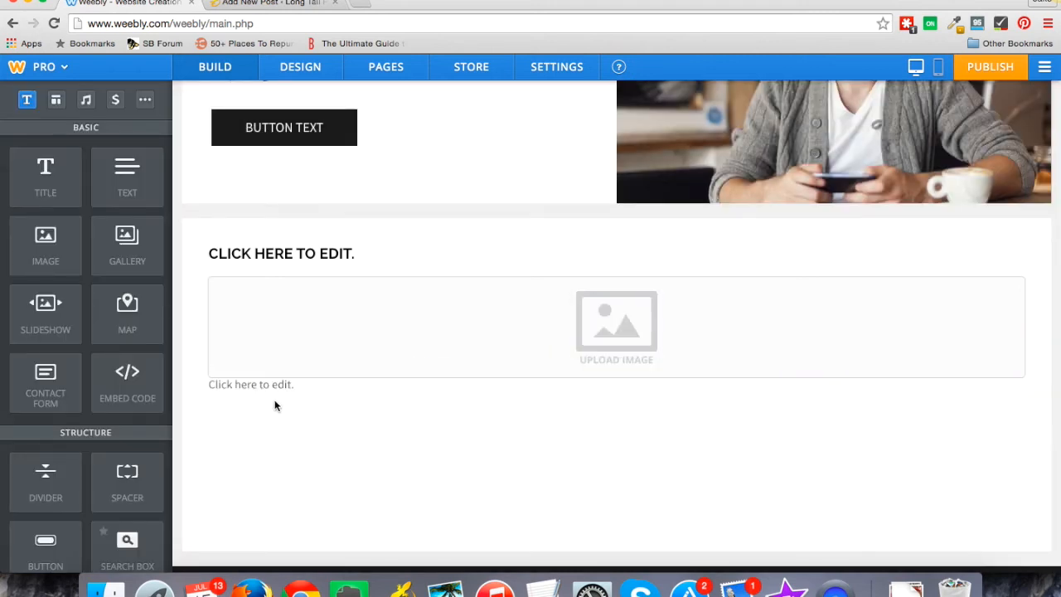
left_click(265, 384)
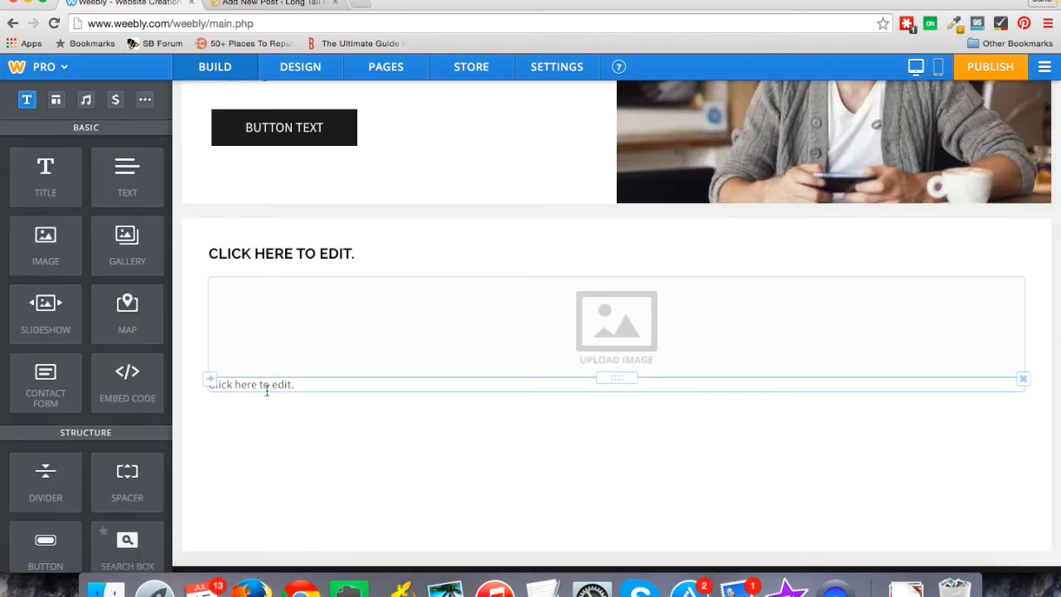
left_click(265, 385)
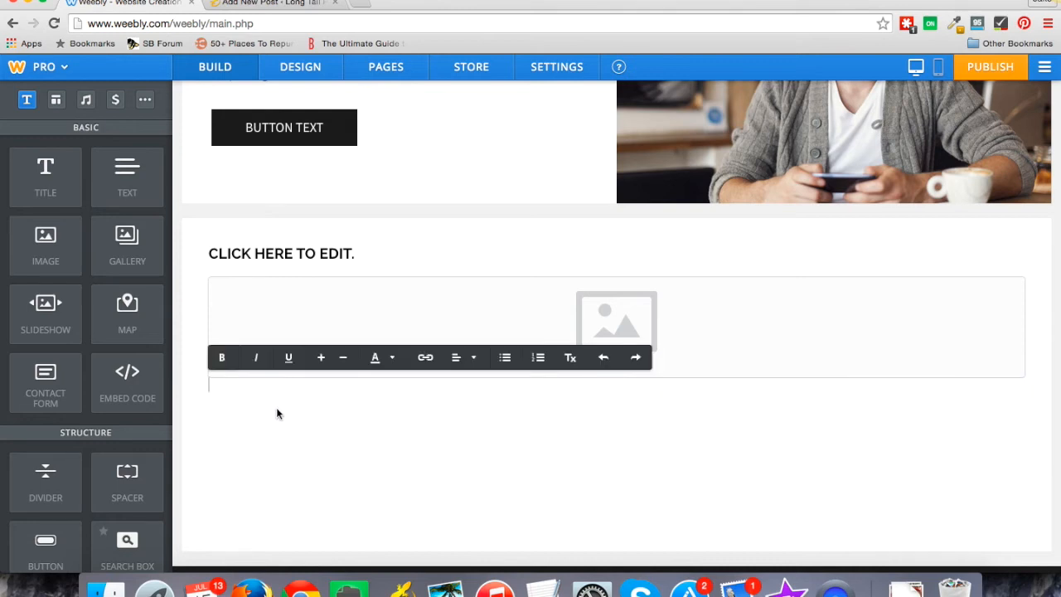
type("Test")
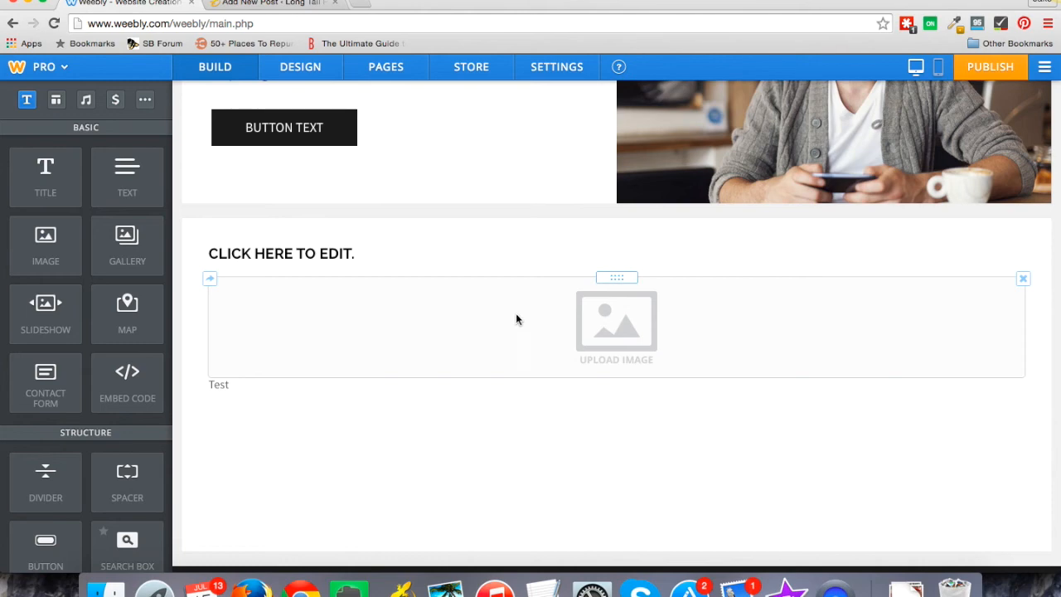
Open and dismiss the image upload window, then go to the WordPress post tab.
left_click(617, 324)
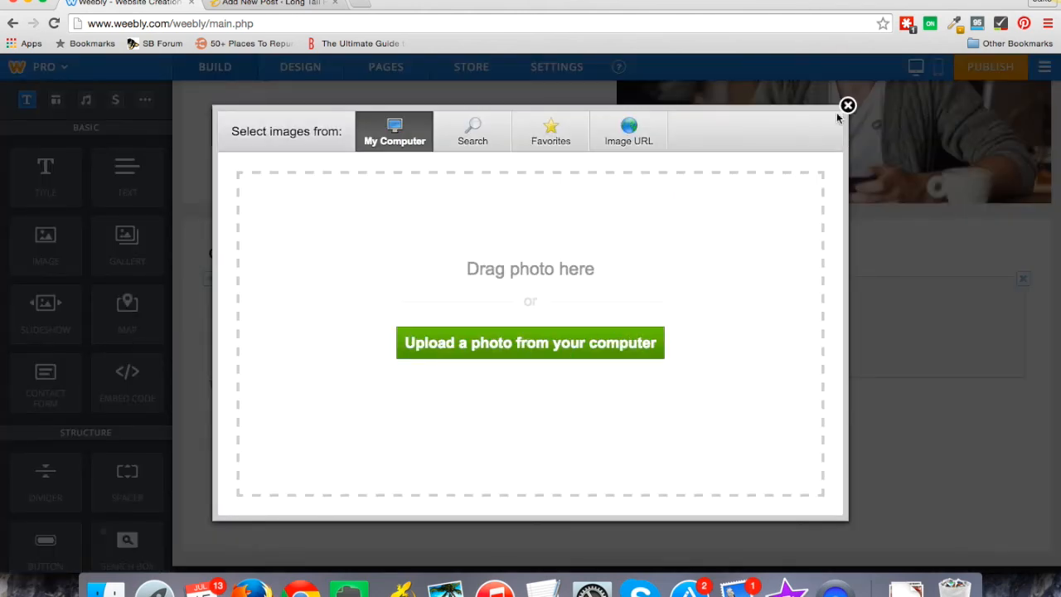
left_click(848, 105)
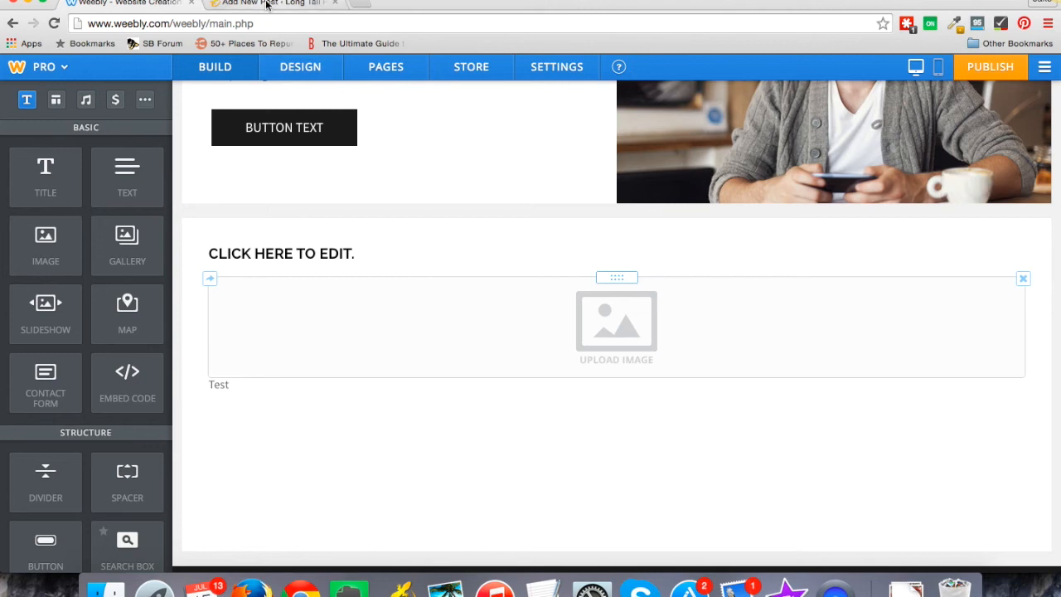
left_click(274, 6)
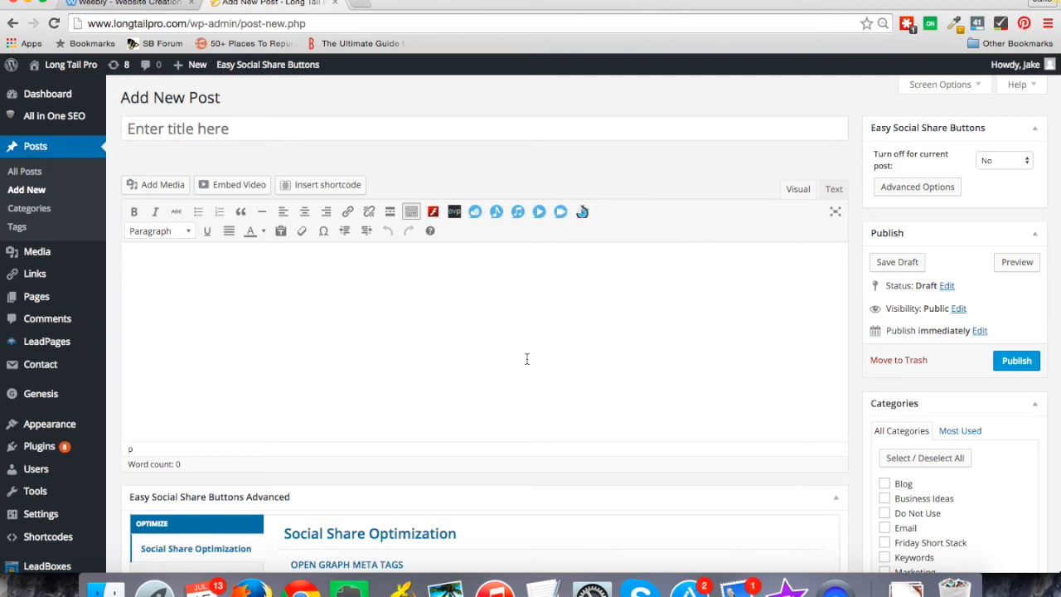
mouse_move(387, 343)
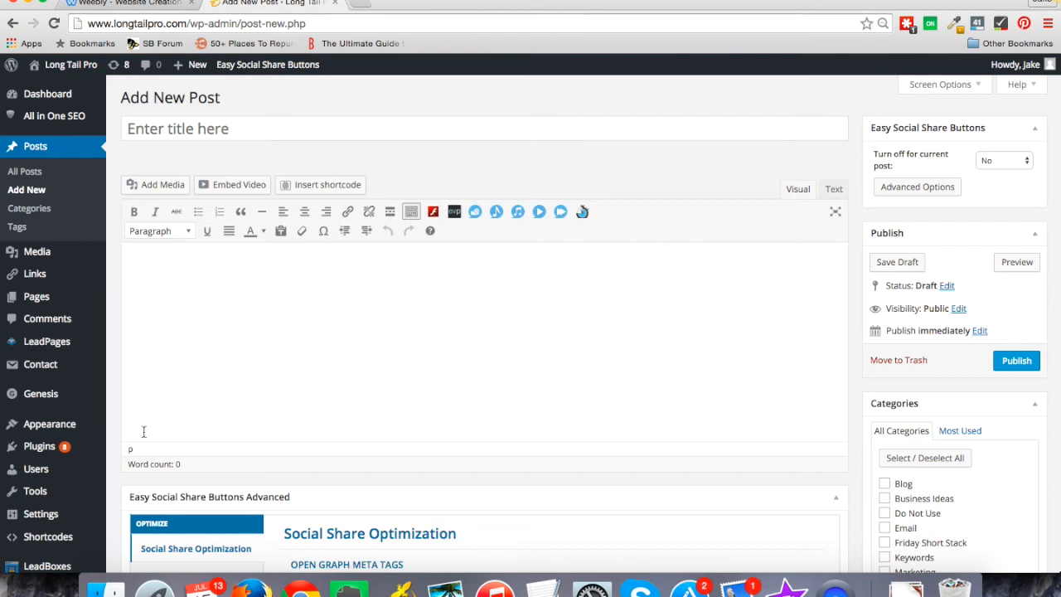
mouse_move(388, 384)
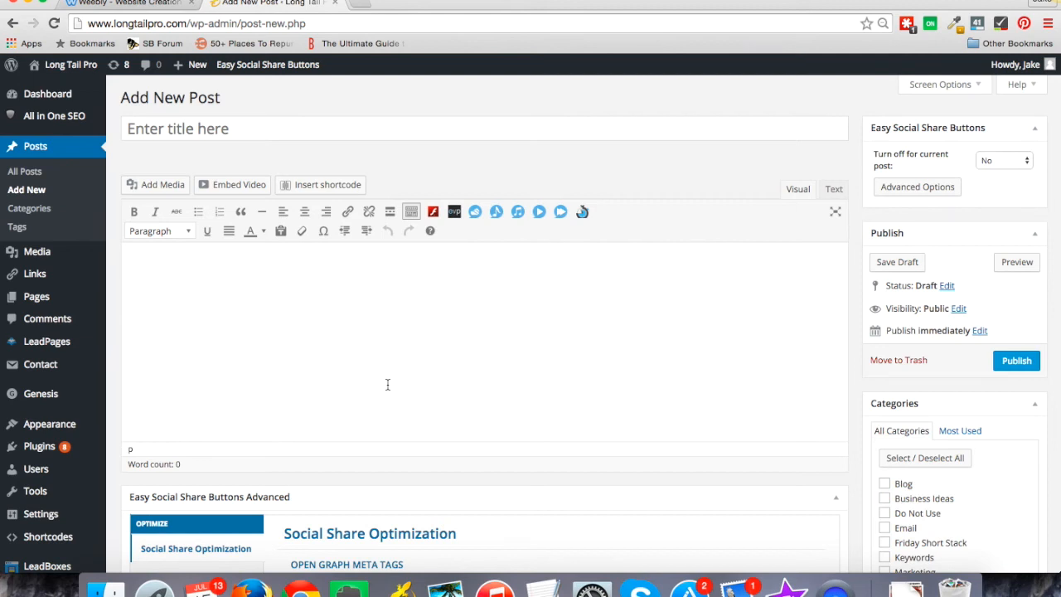
mouse_move(173, 293)
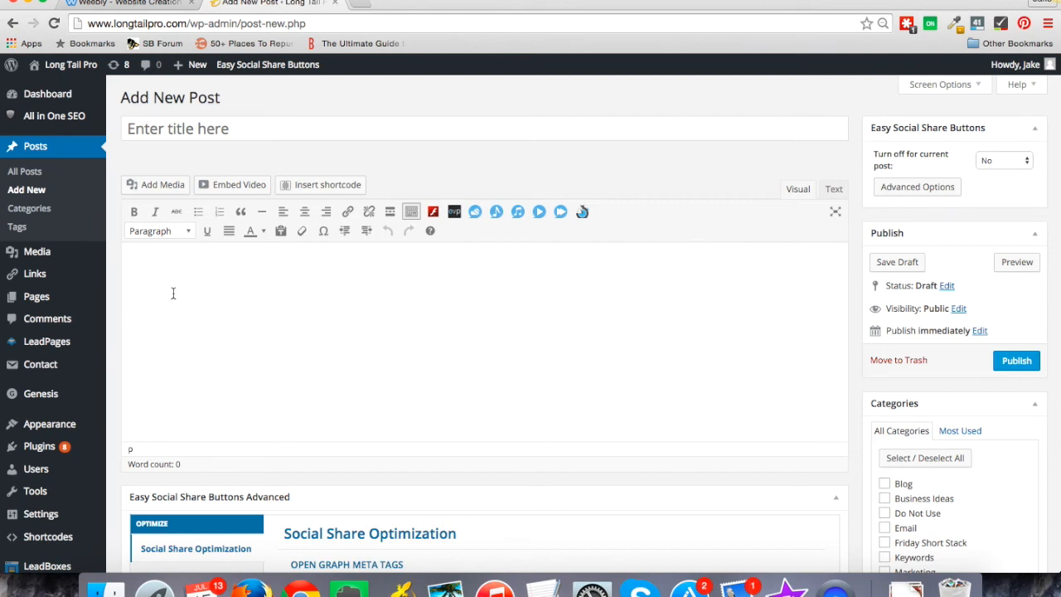
Type 'Type your' in the post and insert the pricing-table screenshot from the media library.
type("Type your text")
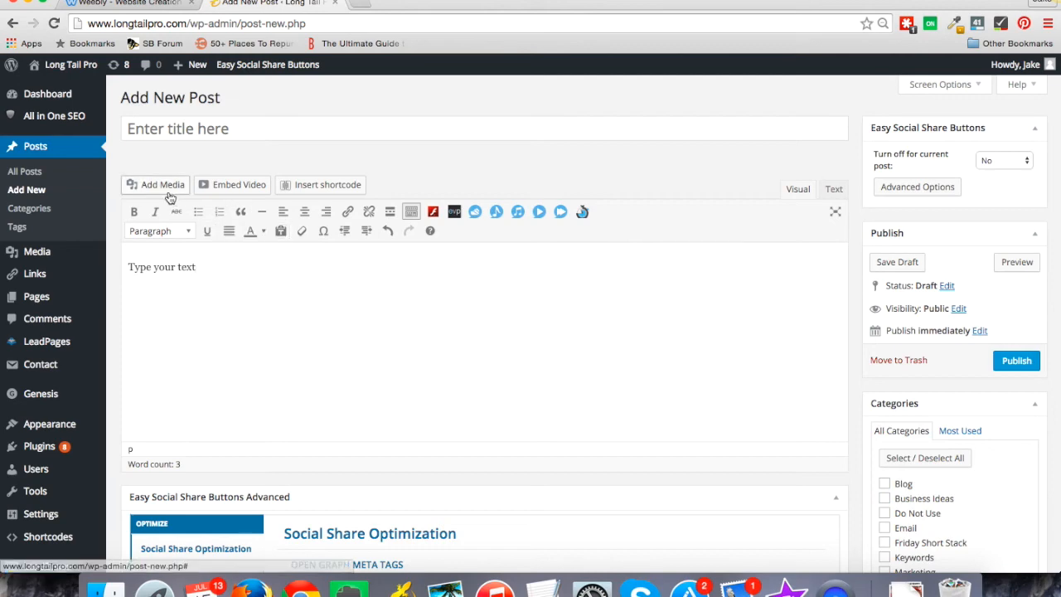
left_click(156, 184)
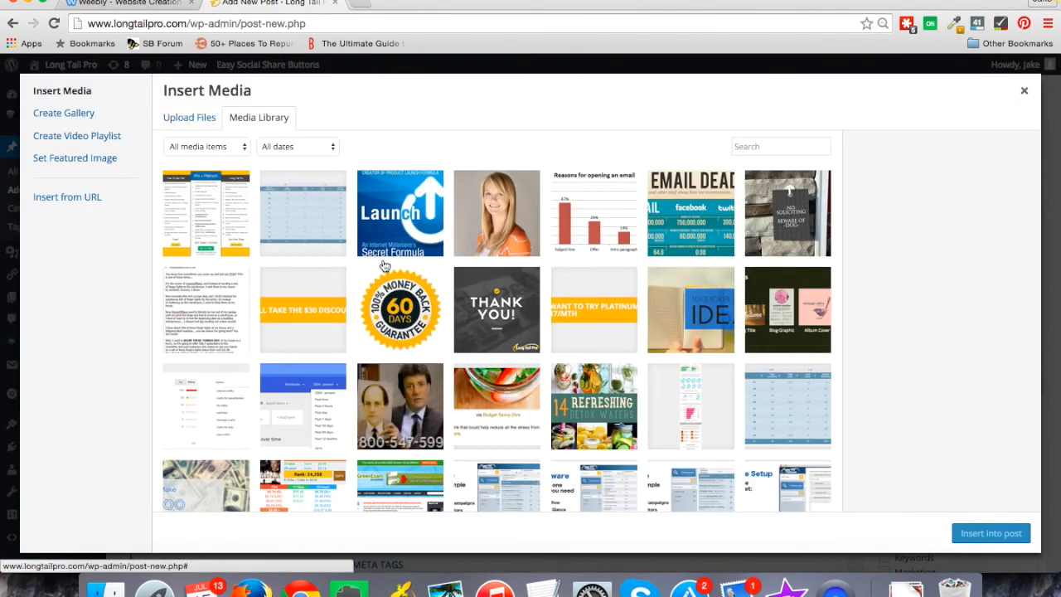
left_click(206, 212)
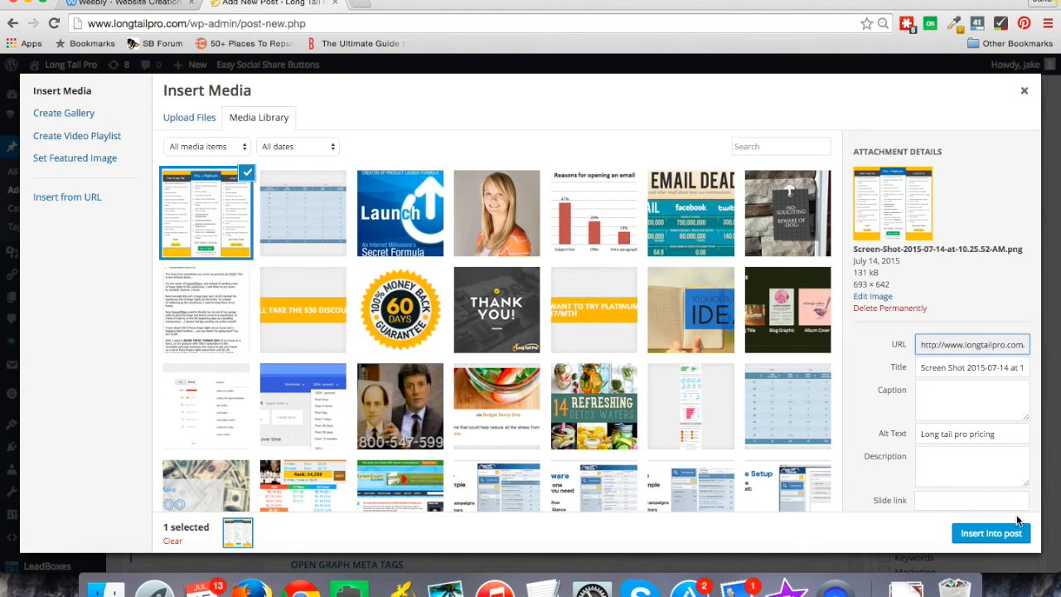
left_click(990, 533)
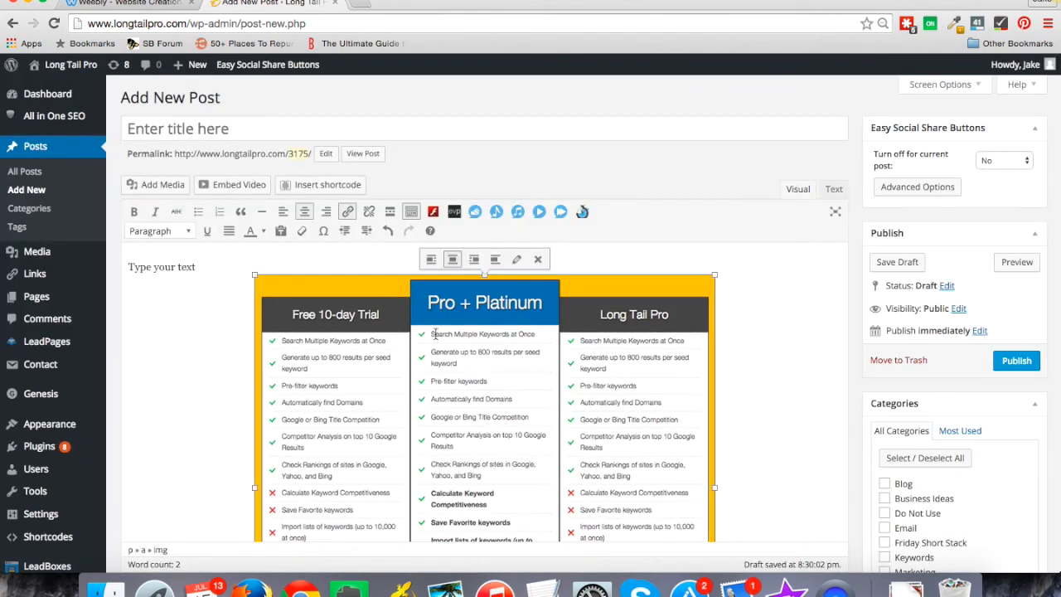
scroll("down", 3)
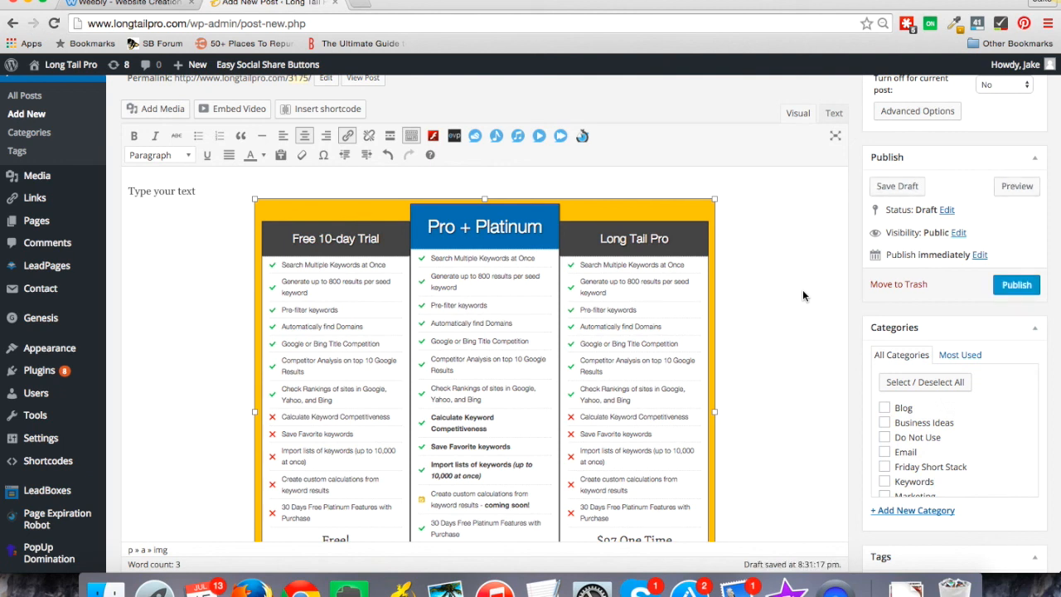
mouse_move(919, 201)
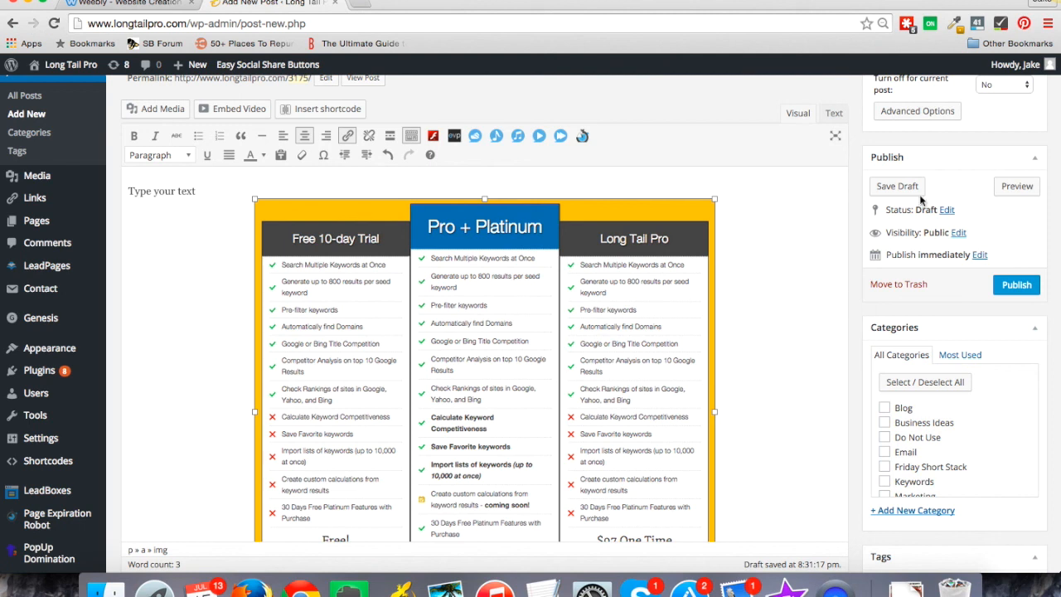
mouse_move(921, 199)
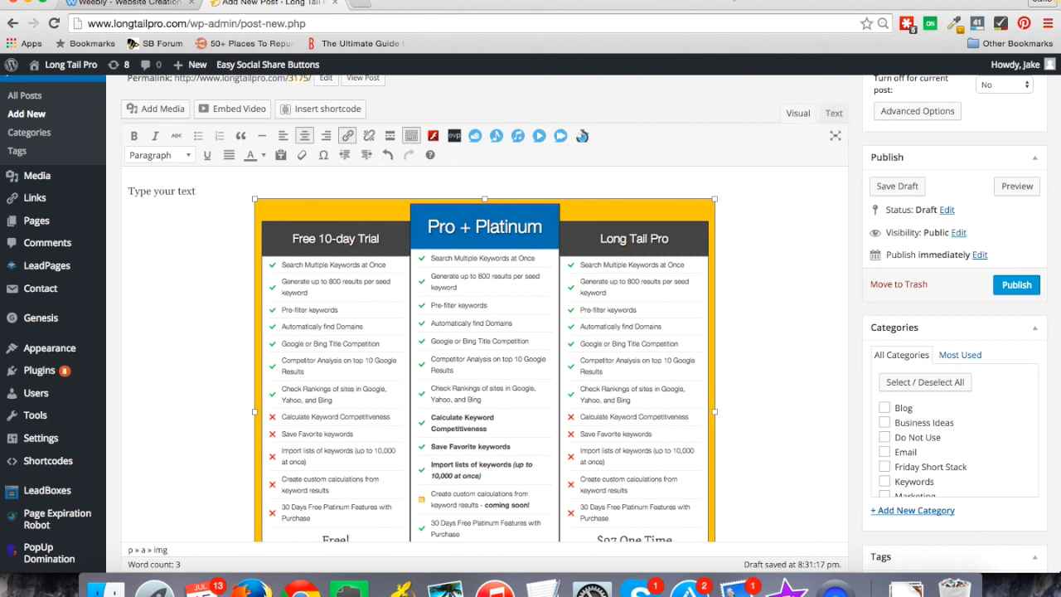